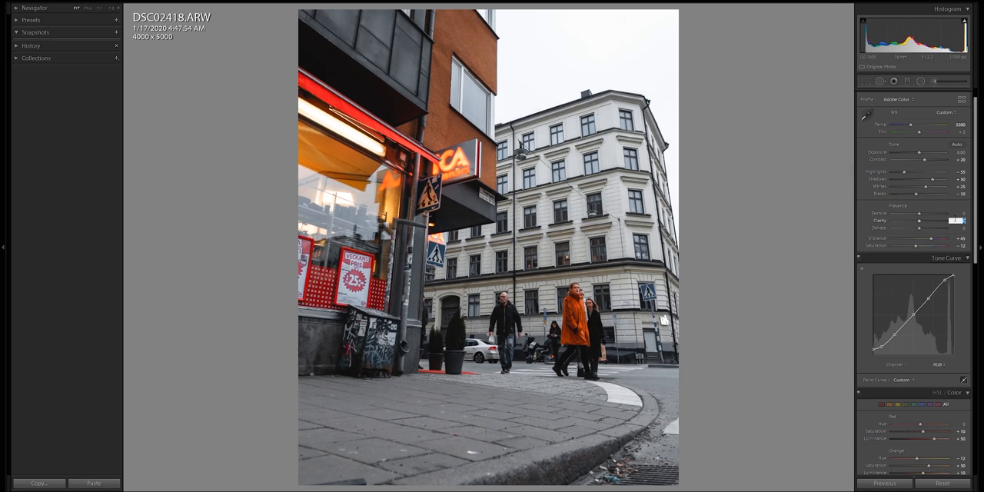
Step: Reduce Clarity to about -5 in the Basic panel for a softer overall look
drag(931, 221, 917, 220)
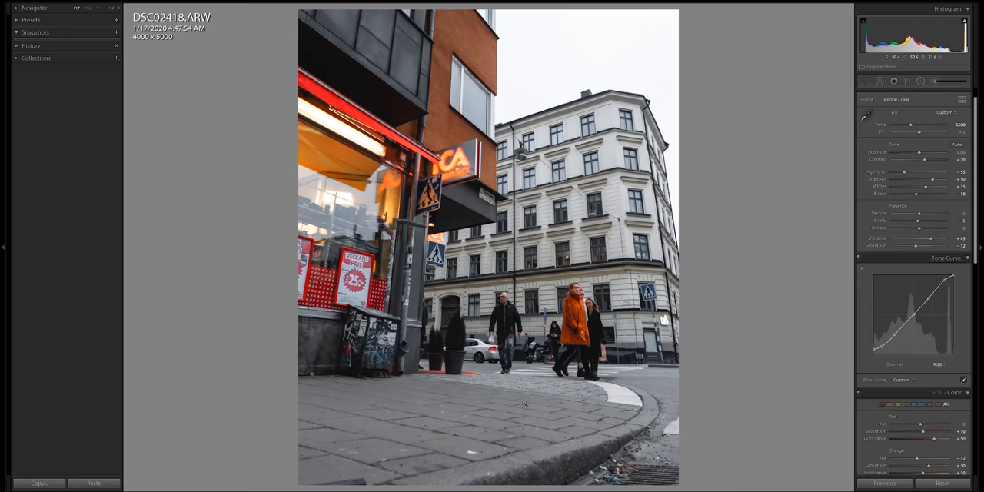